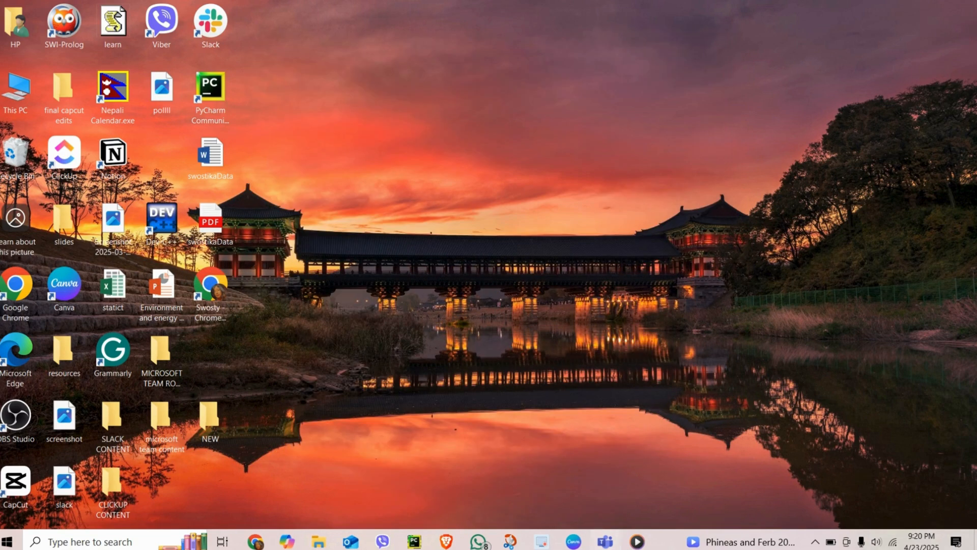
Launch Microsoft Teams so the Chat page with the random meeting chat appears
{"action": "left_click", "coordinate": [603, 541]}
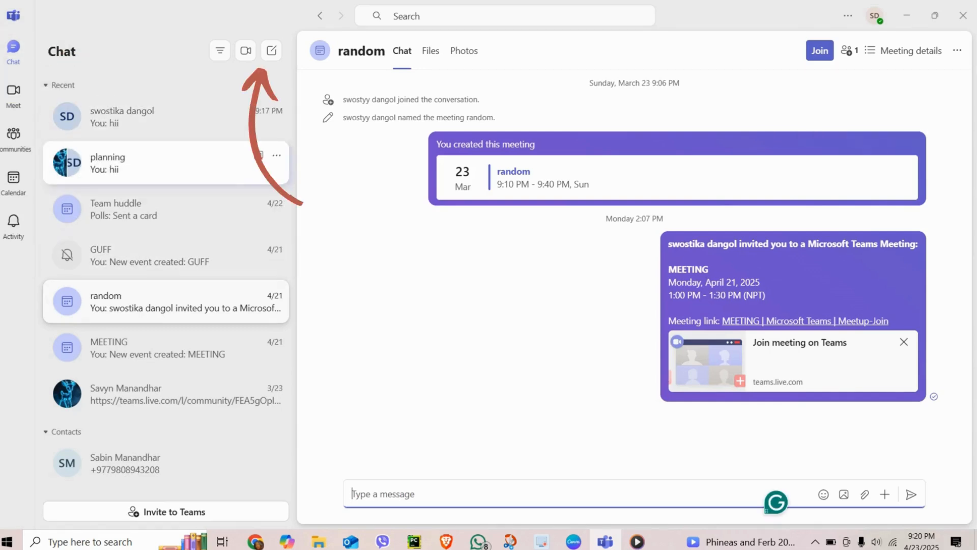
{"action": "mouse_move", "coordinate": [271, 51]}
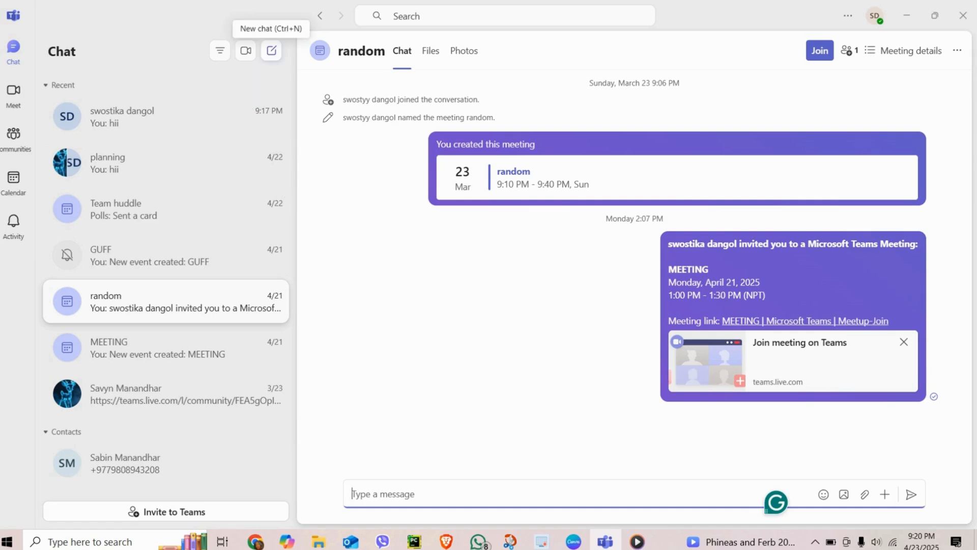
Start a new chat and search 'sw' to reach the Team huddle conversation
{"action": "left_click", "coordinate": [271, 50]}
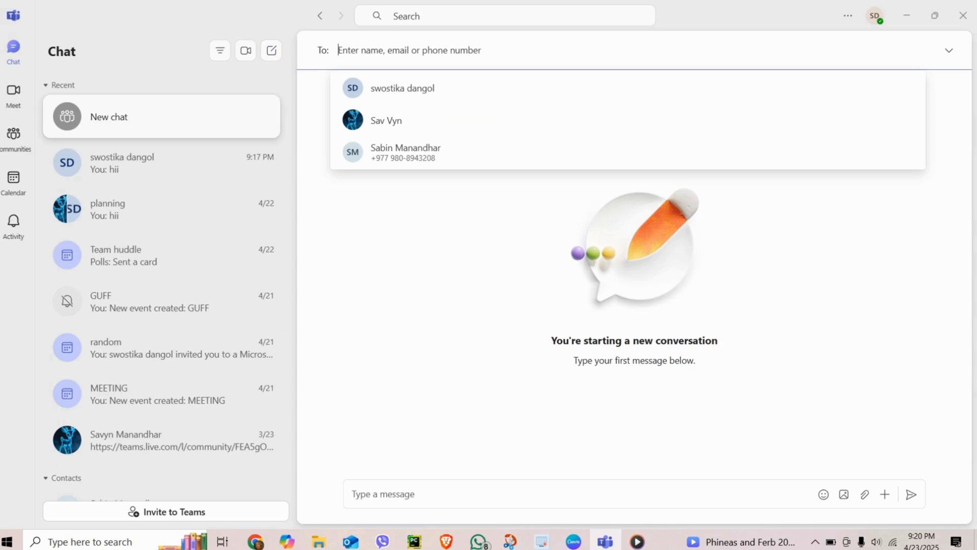
{"action": "type", "text": "sw"}
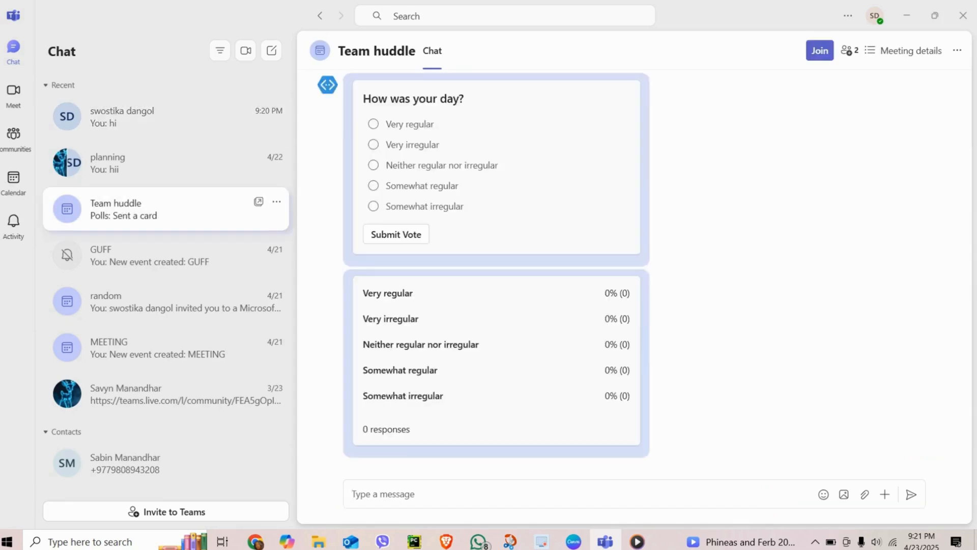
{"action": "left_click", "coordinate": [848, 51]}
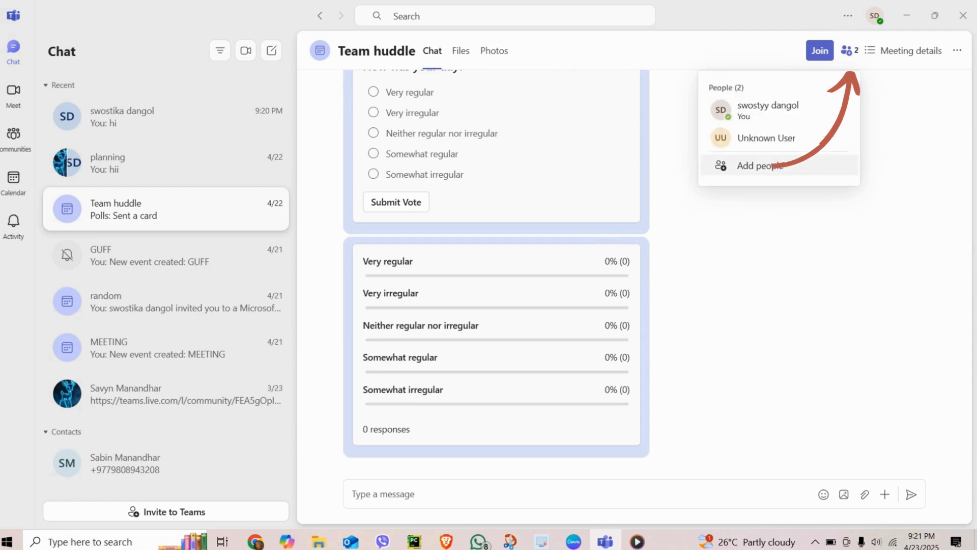
{"action": "left_click", "coordinate": [756, 165]}
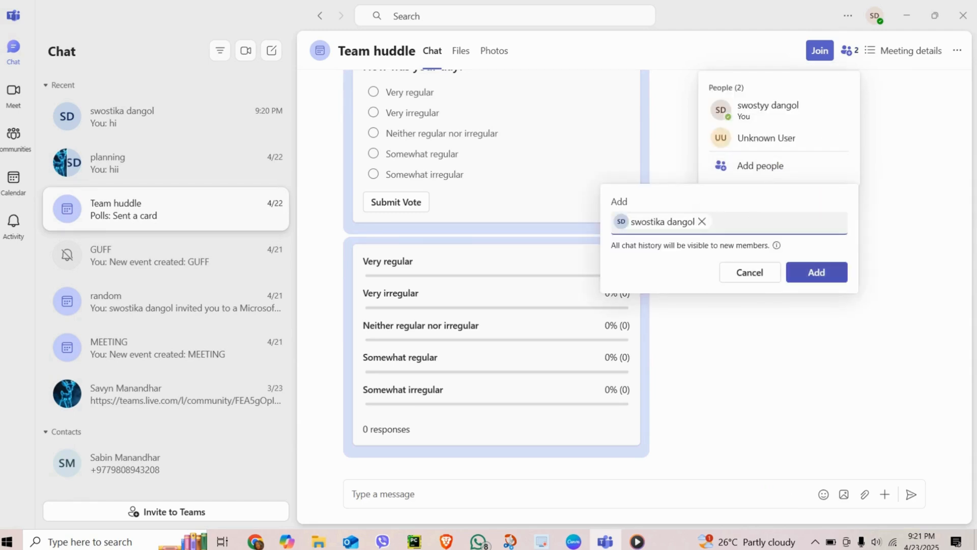
{"action": "left_click", "coordinate": [815, 272]}
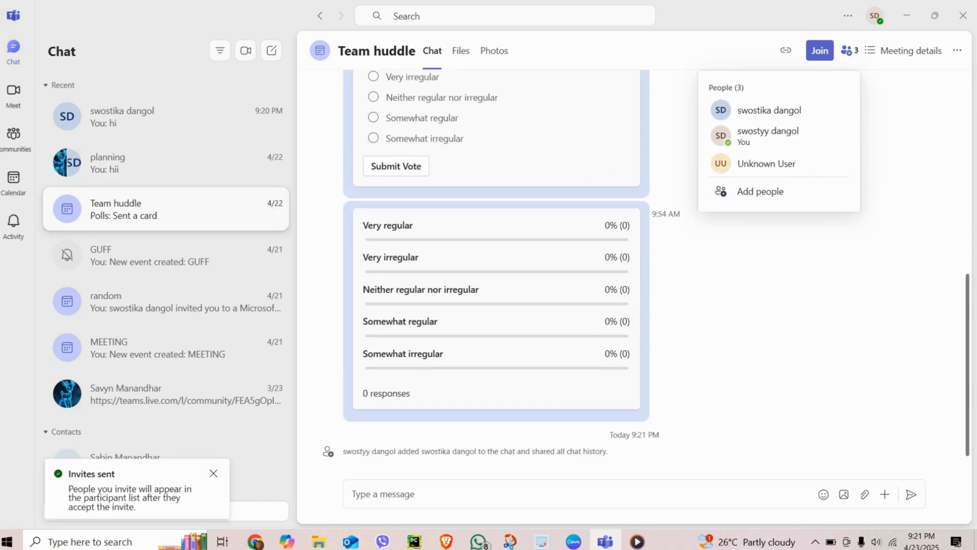
Close the People flyout and dismiss the 'Invites sent' notice
{"action": "left_click", "coordinate": [845, 50]}
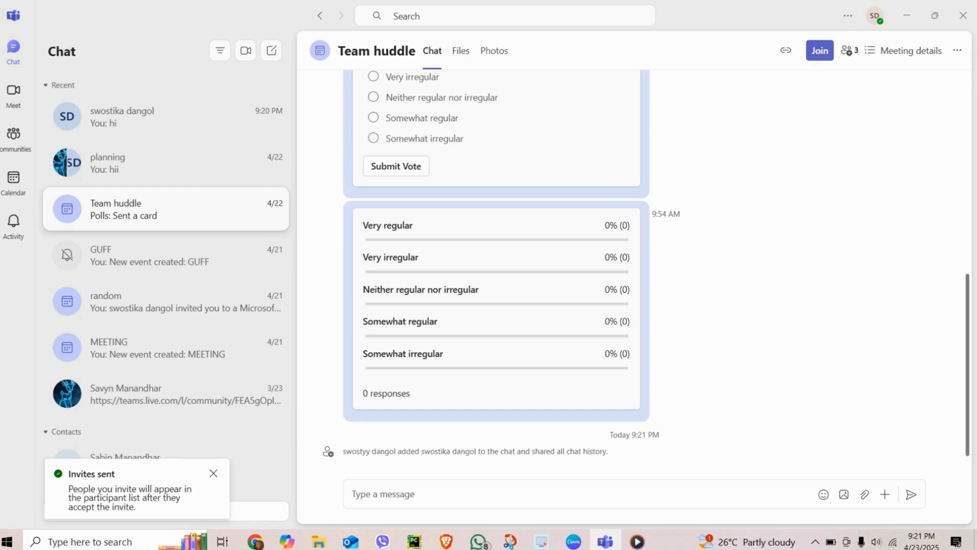
{"action": "left_click", "coordinate": [213, 473]}
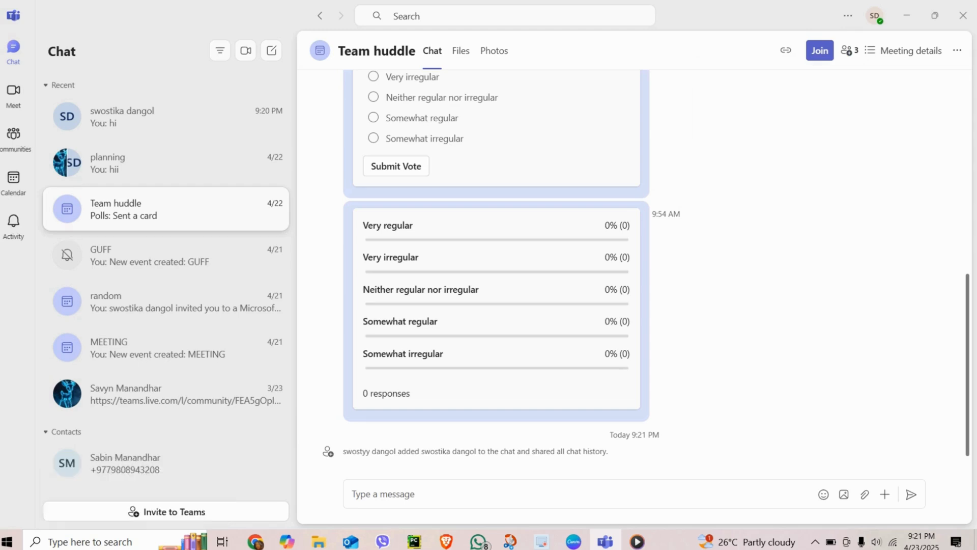